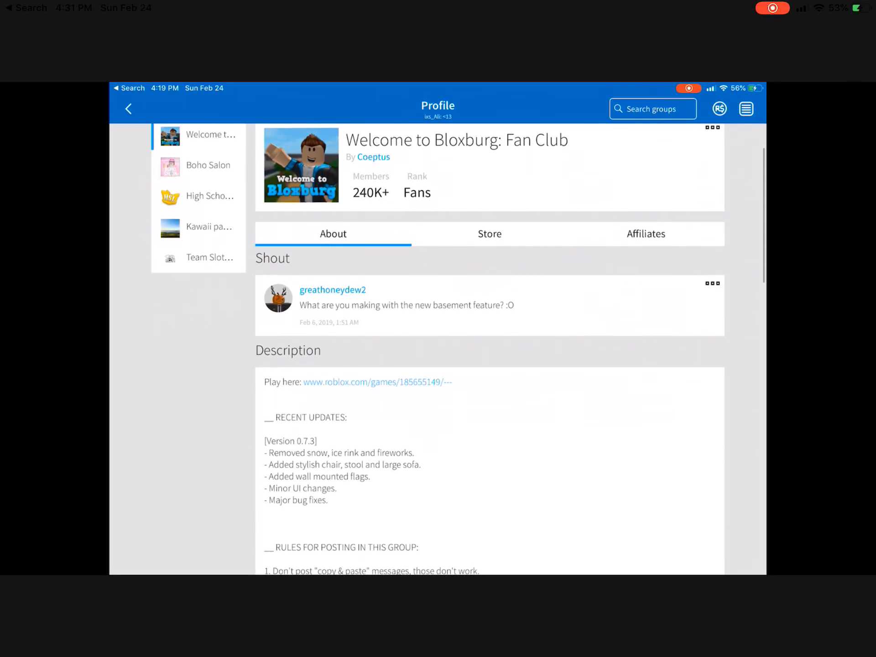
Open the fan club creator's profile and scroll down to its Friends and Collections.
{"action": "scroll", "scroll_direction": "down", "scroll_amount": 3}
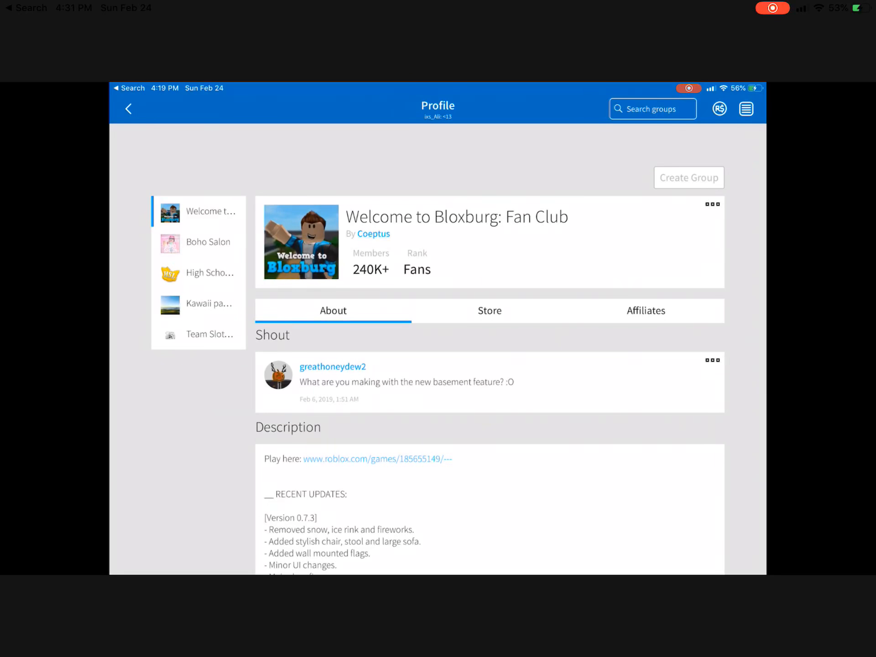
{"action": "left_click", "coordinate": [373, 234]}
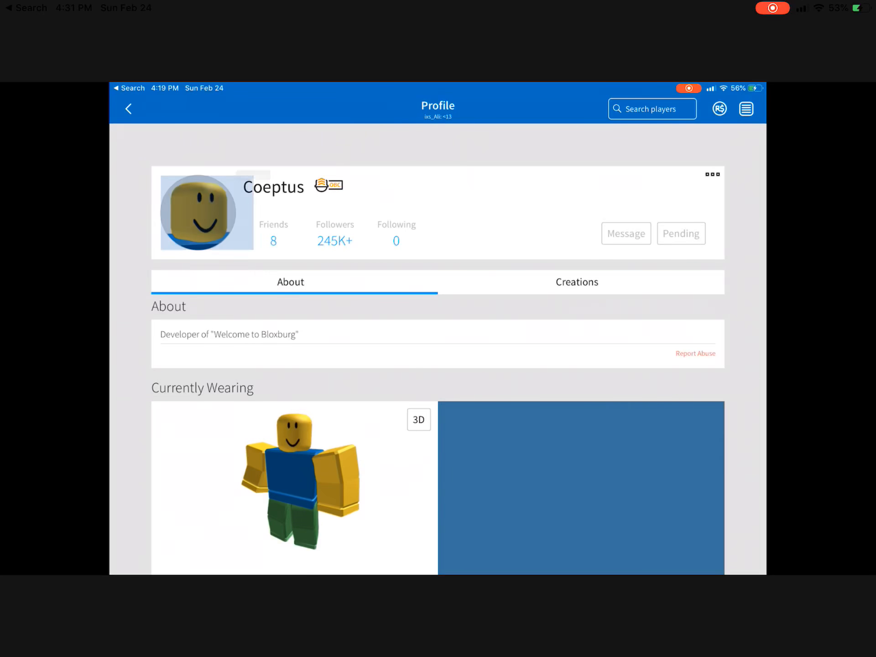
{"action": "scroll", "scroll_direction": "down", "scroll_amount": 3}
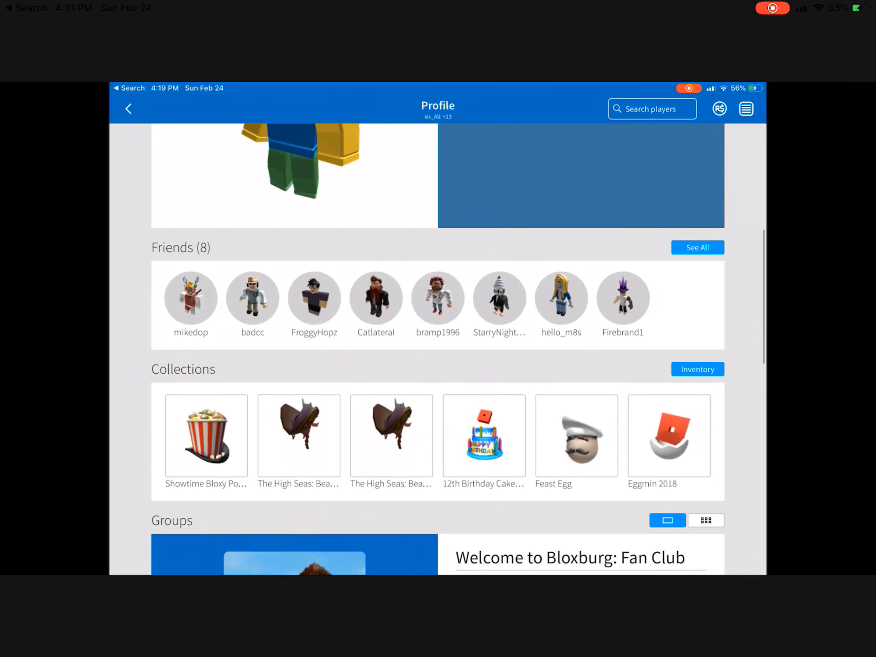
Open Coeptus's inventory, view the BirthdayCakeTexture decal, then list the Meshes category.
{"action": "left_click", "coordinate": [697, 369]}
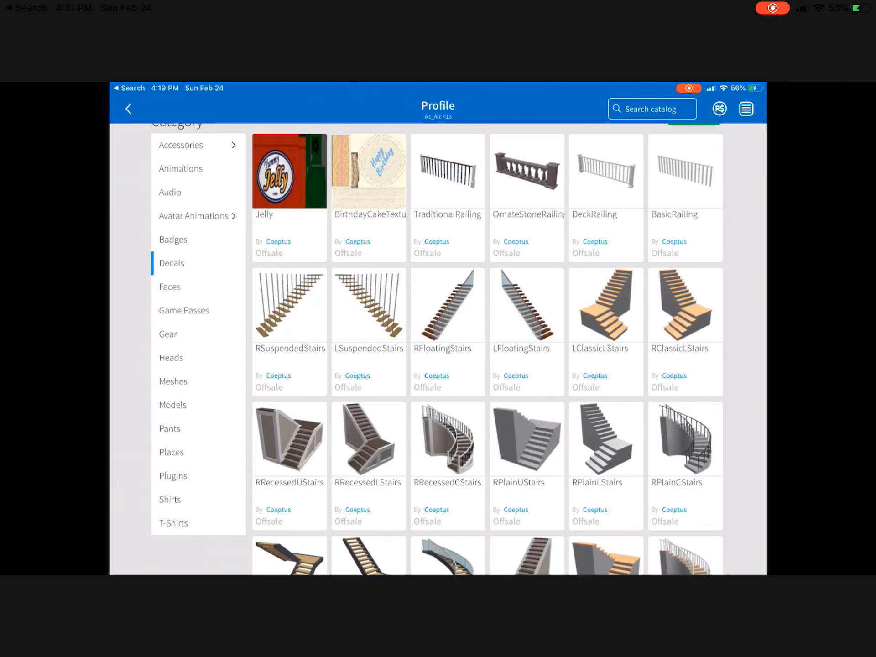
{"action": "left_click", "coordinate": [289, 170]}
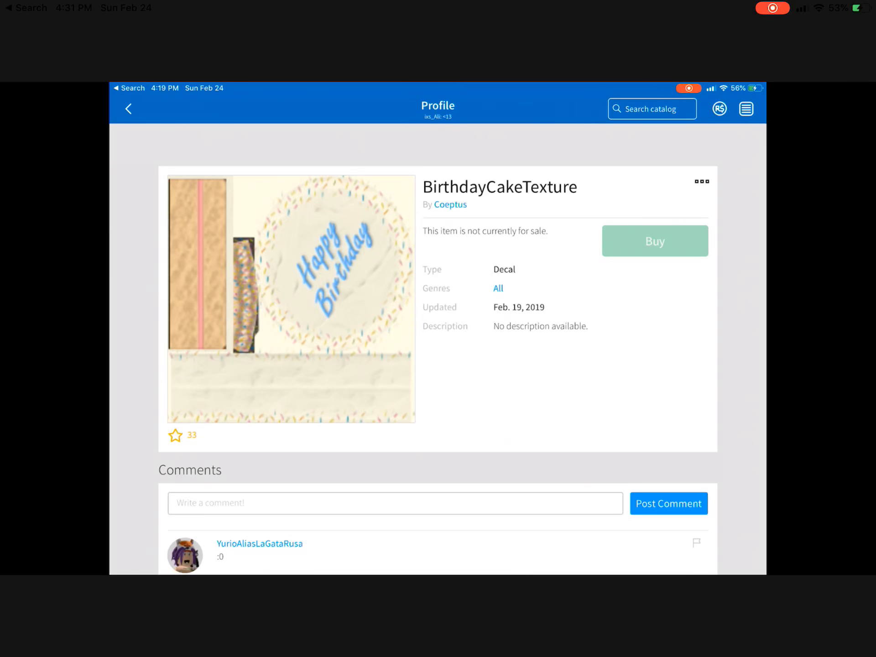
{"action": "double_click", "coordinate": [498, 187]}
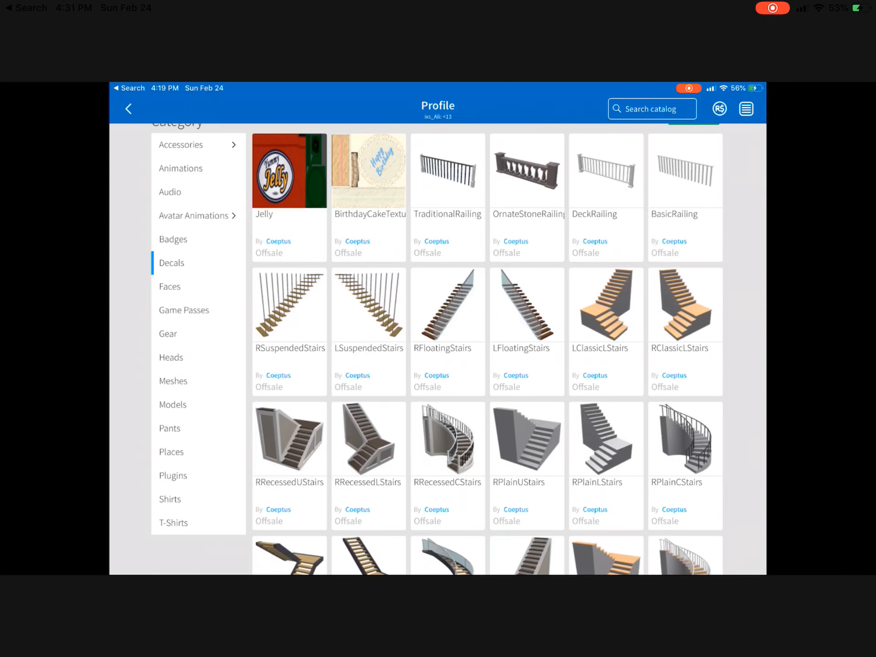
{"action": "left_click", "coordinate": [174, 380]}
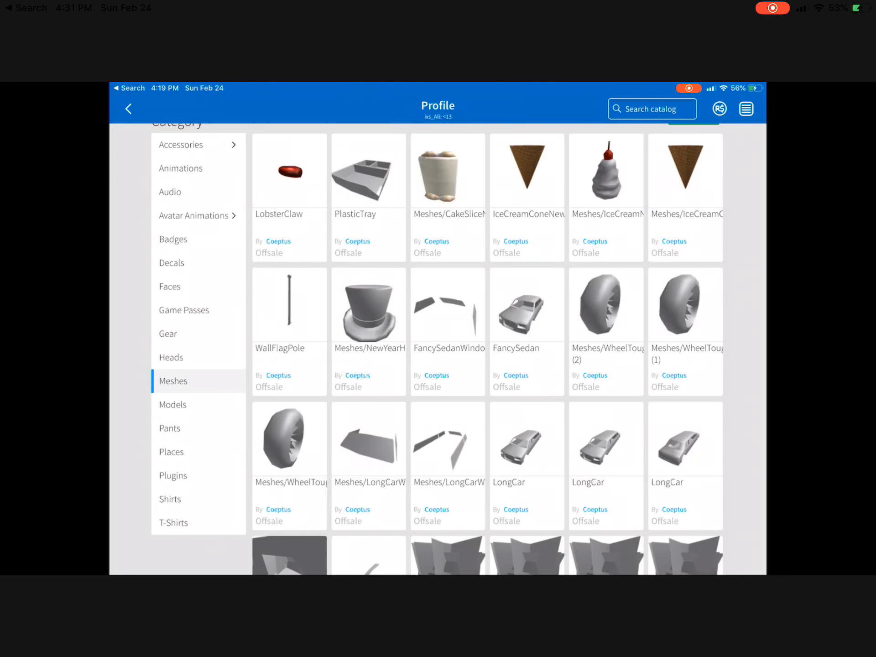
View the Meshes/CakeSliceNew mesh details, then back out of the inventory to Home.
{"action": "left_click", "coordinate": [289, 170]}
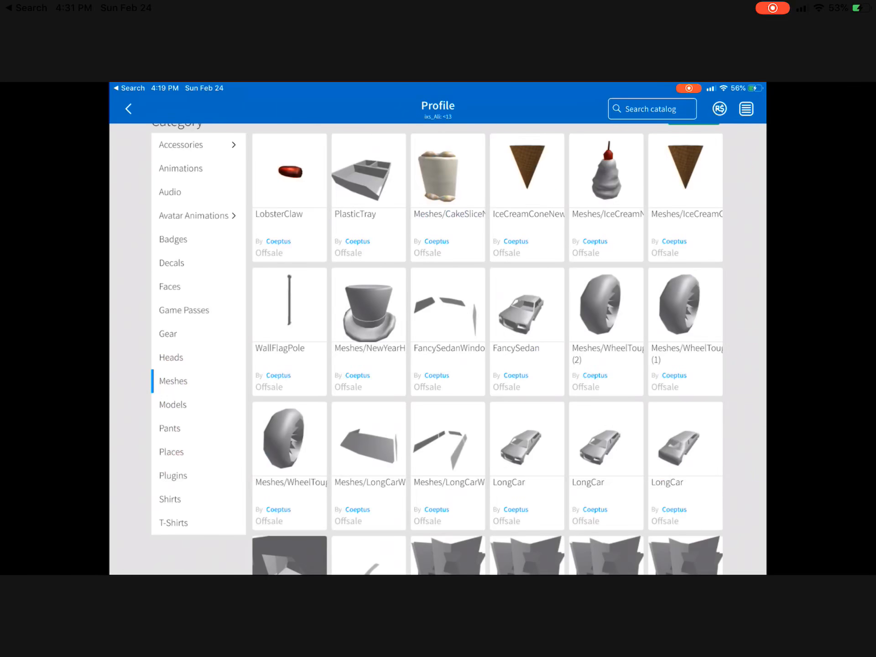
{"action": "left_click", "coordinate": [367, 173]}
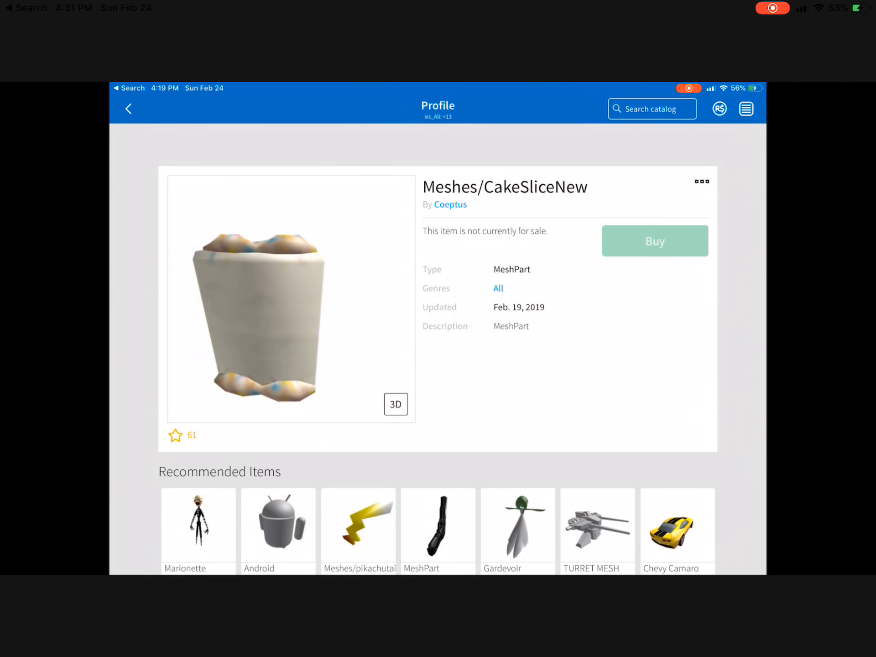
{"action": "left_click", "coordinate": [395, 403]}
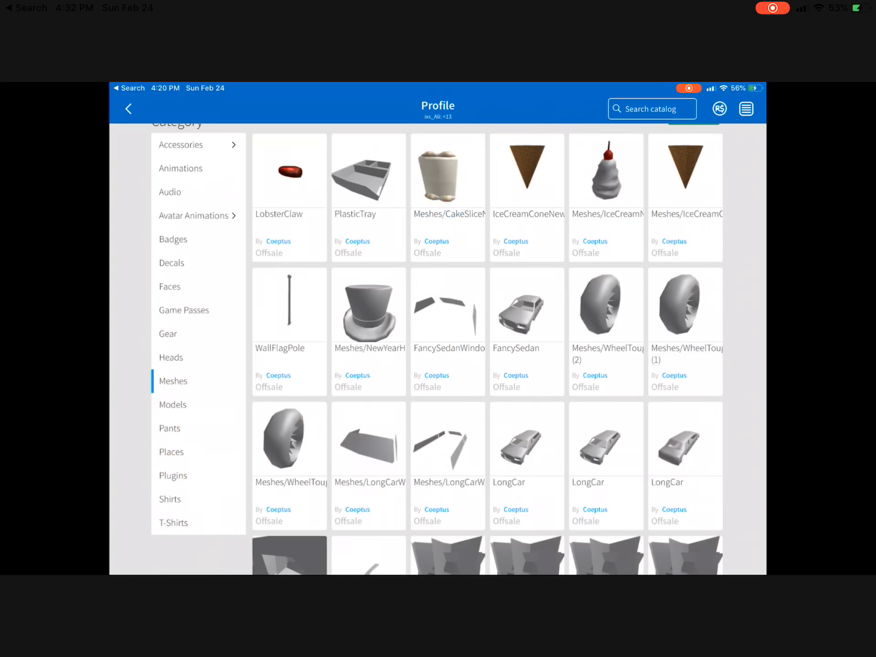
{"action": "left_click", "coordinate": [605, 171]}
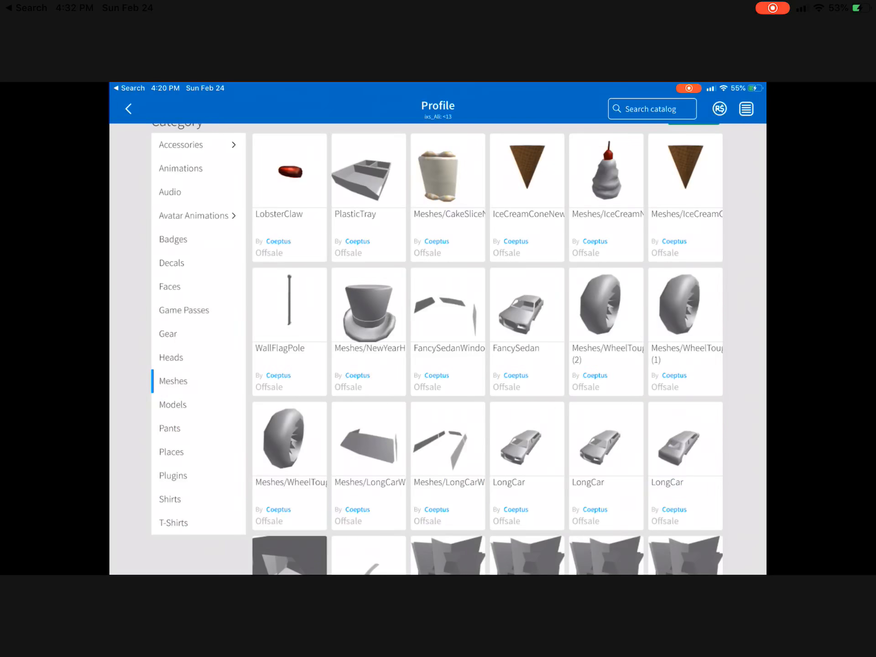
{"action": "left_click", "coordinate": [171, 357]}
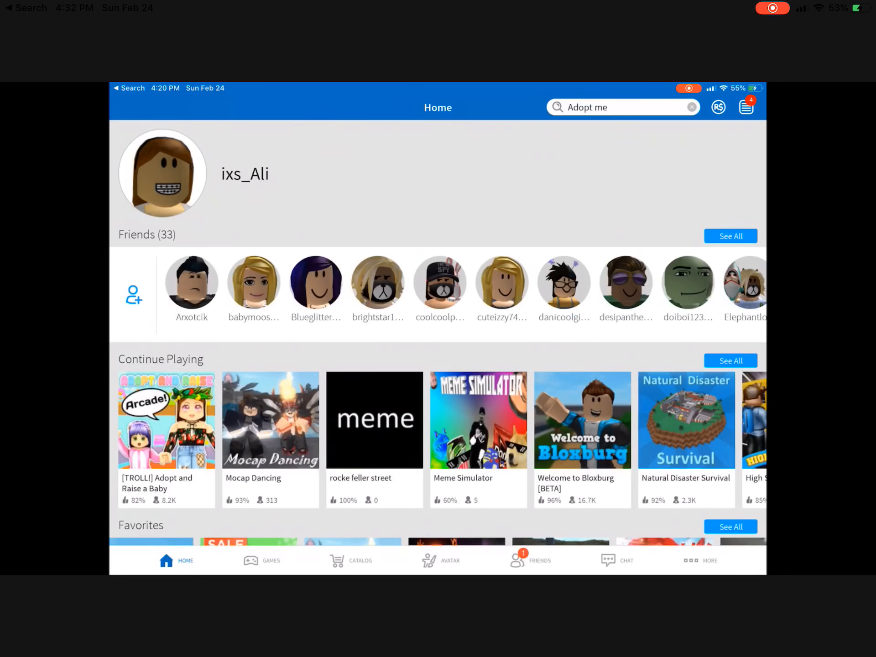
Open the profile's friends list and page forward six times through the players.
{"action": "left_click", "coordinate": [162, 174]}
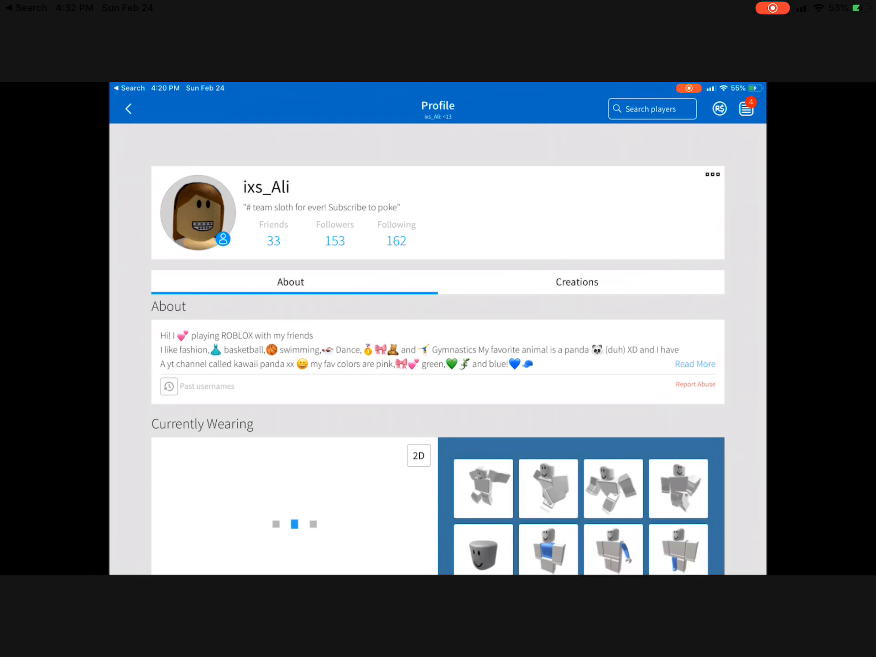
{"action": "left_click", "coordinate": [396, 241]}
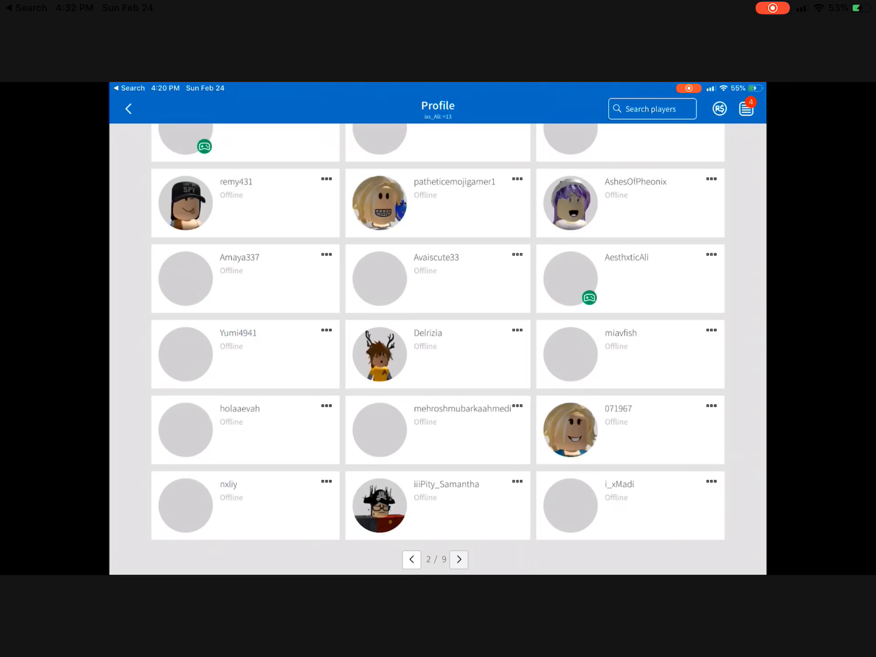
{"action": "left_click", "coordinate": [458, 559]}
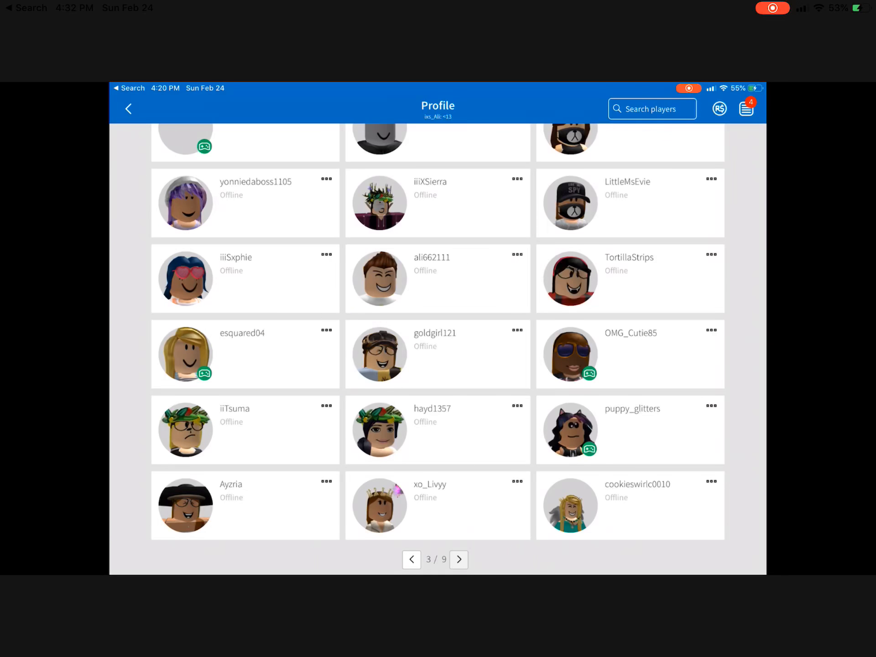
{"action": "left_click", "coordinate": [458, 559]}
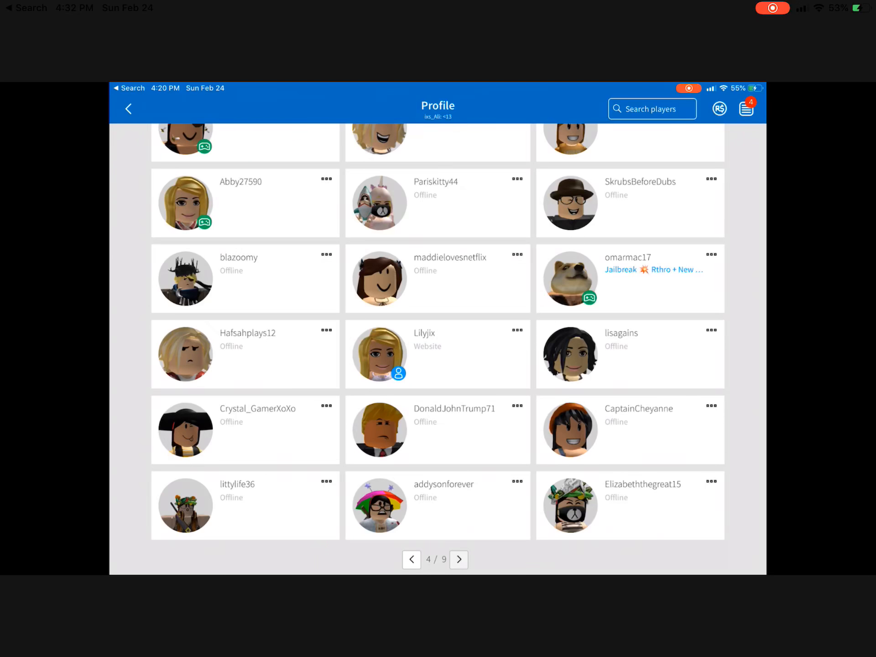
{"action": "left_click", "coordinate": [458, 559]}
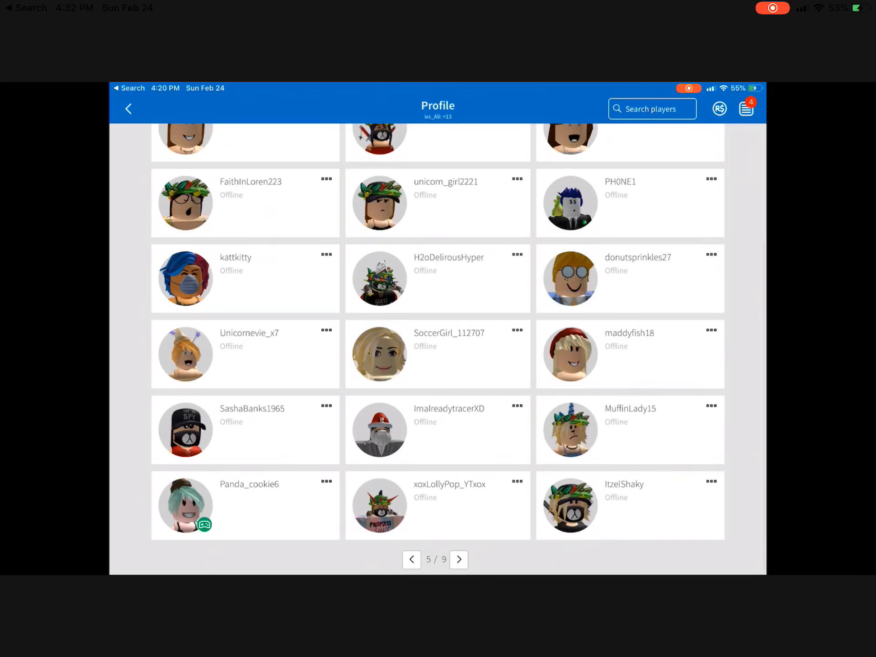
{"action": "left_click", "coordinate": [458, 559]}
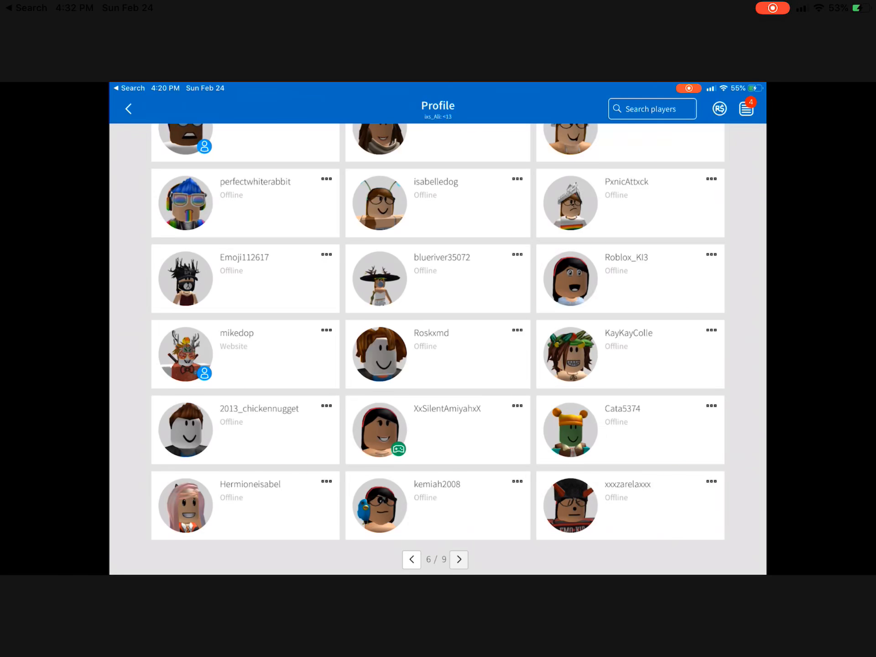
{"action": "left_click", "coordinate": [458, 559]}
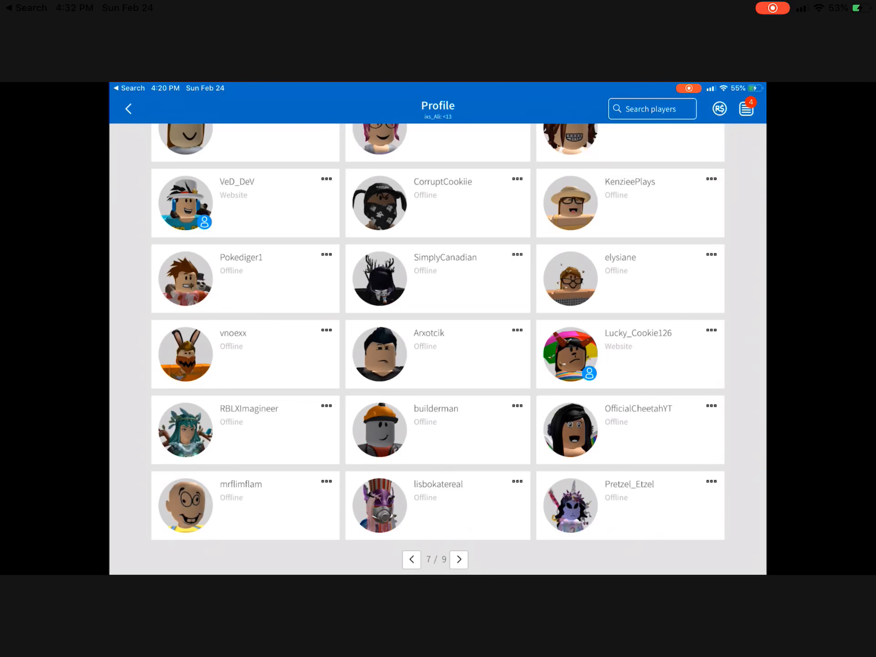
{"action": "left_click", "coordinate": [458, 559]}
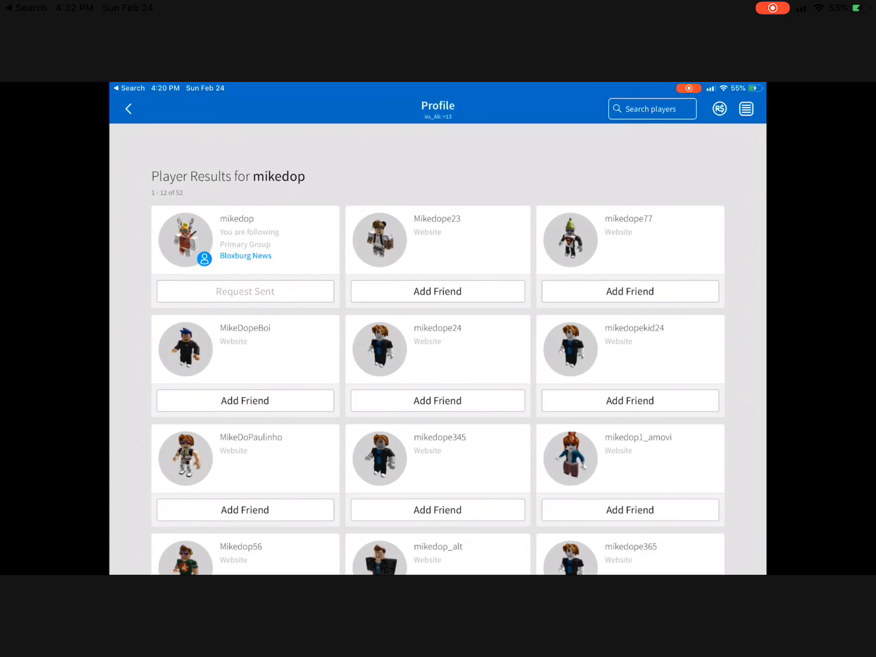
{"action": "left_click", "coordinate": [244, 239]}
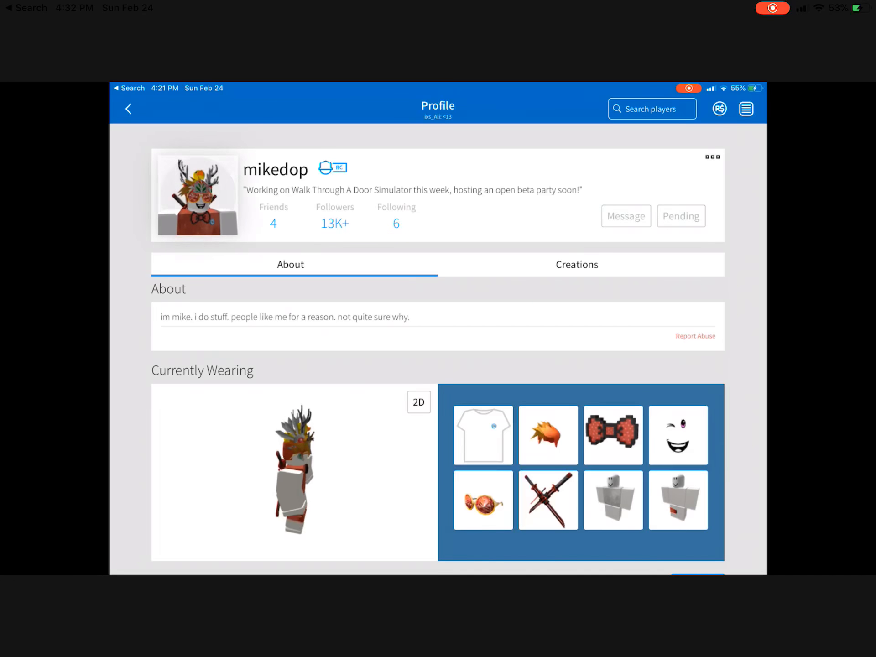
{"action": "scroll", "scroll_direction": "down", "scroll_amount": 3}
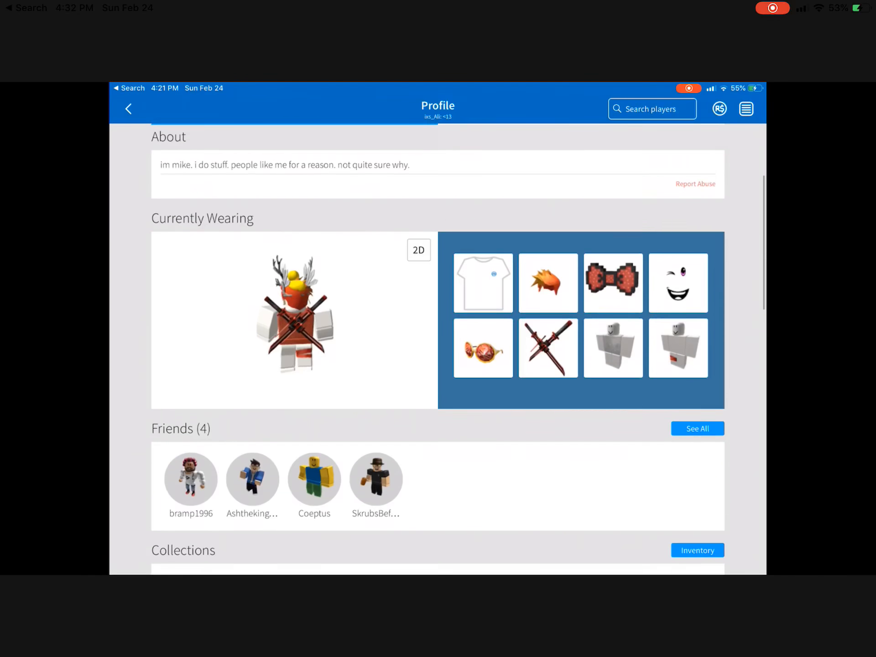
{"action": "scroll", "scroll_direction": "down", "scroll_amount": 3}
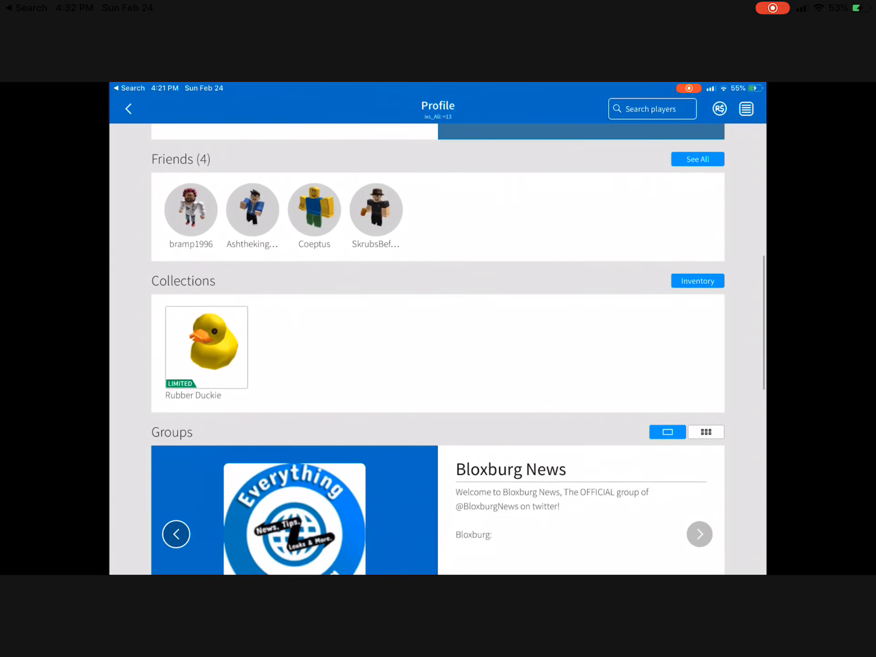
{"action": "scroll", "scroll_direction": "down", "scroll_amount": 3}
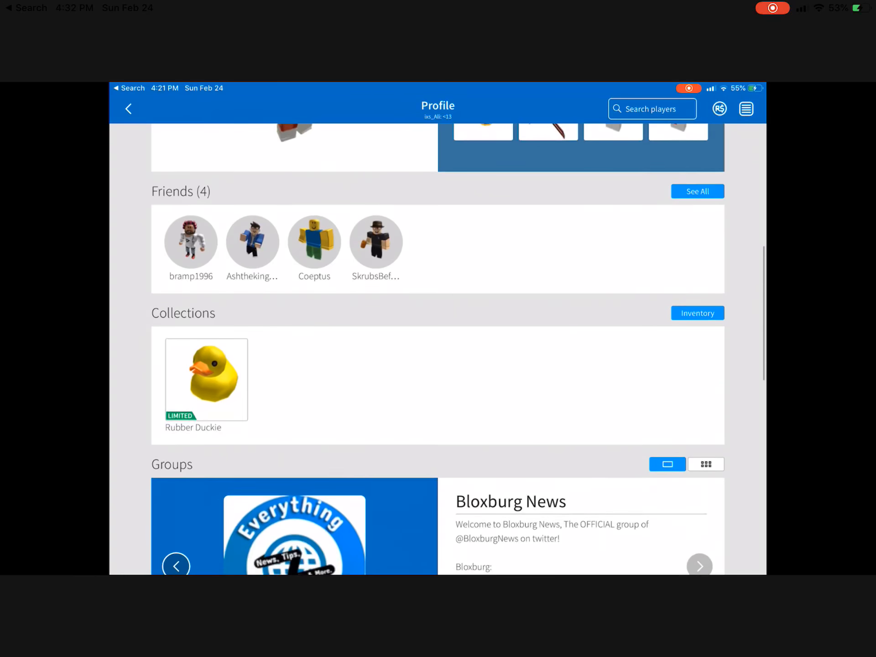
{"action": "left_click", "coordinate": [697, 313]}
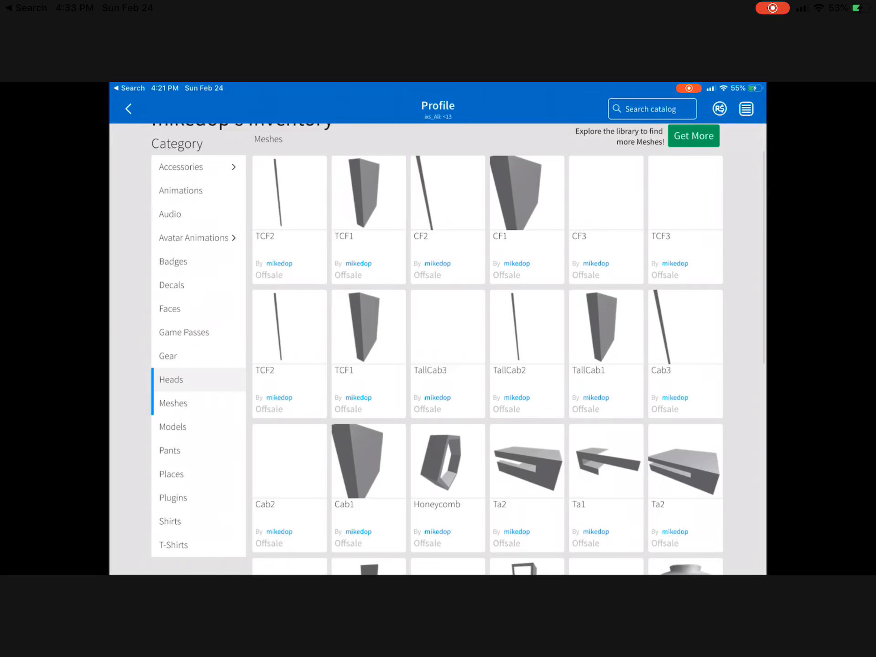
Scroll mikedop's meshes, then check his Badges and Decals categories.
{"action": "scroll", "scroll_direction": "down", "scroll_amount": 3}
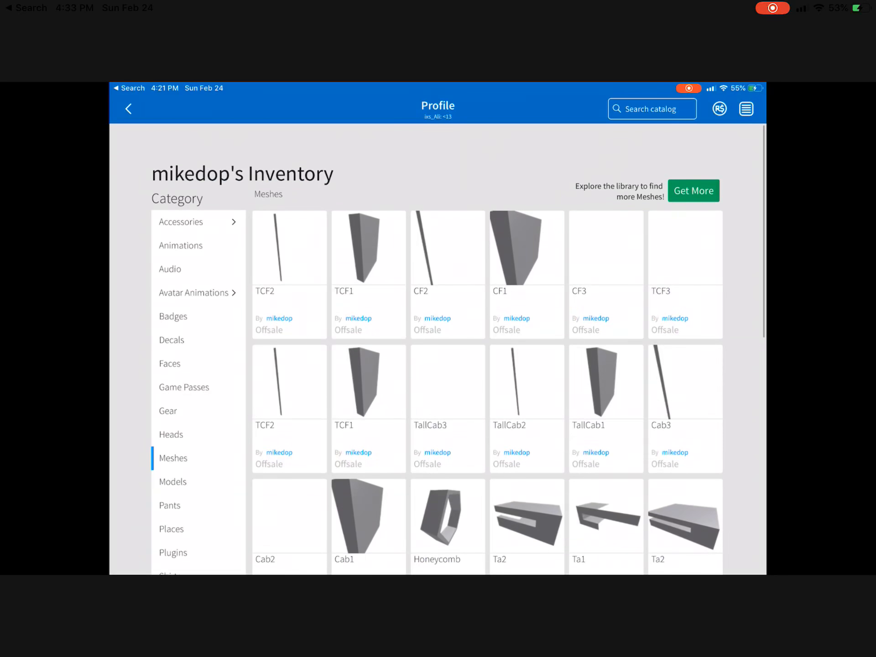
{"action": "left_click", "coordinate": [173, 316]}
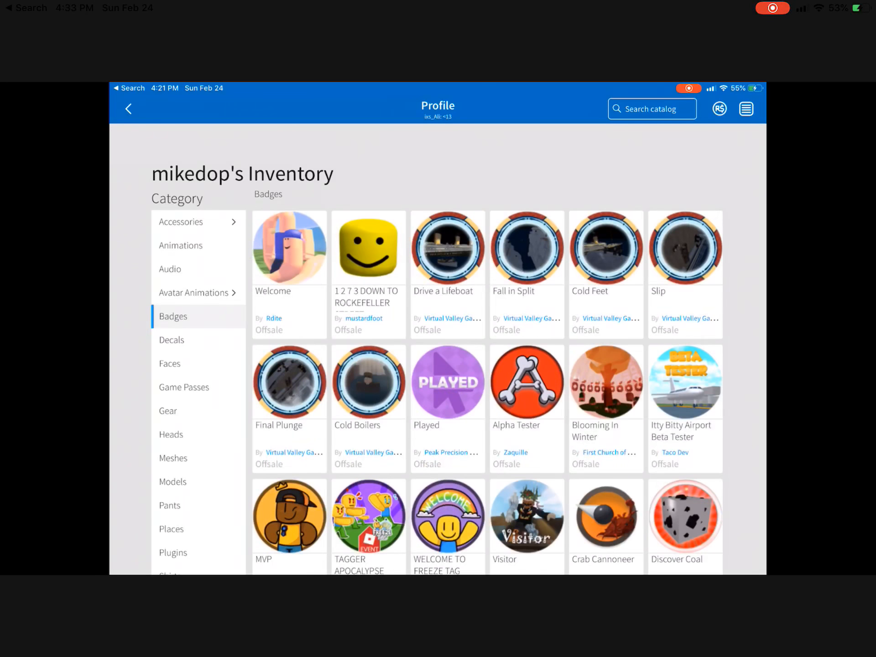
{"action": "left_click", "coordinate": [172, 291]}
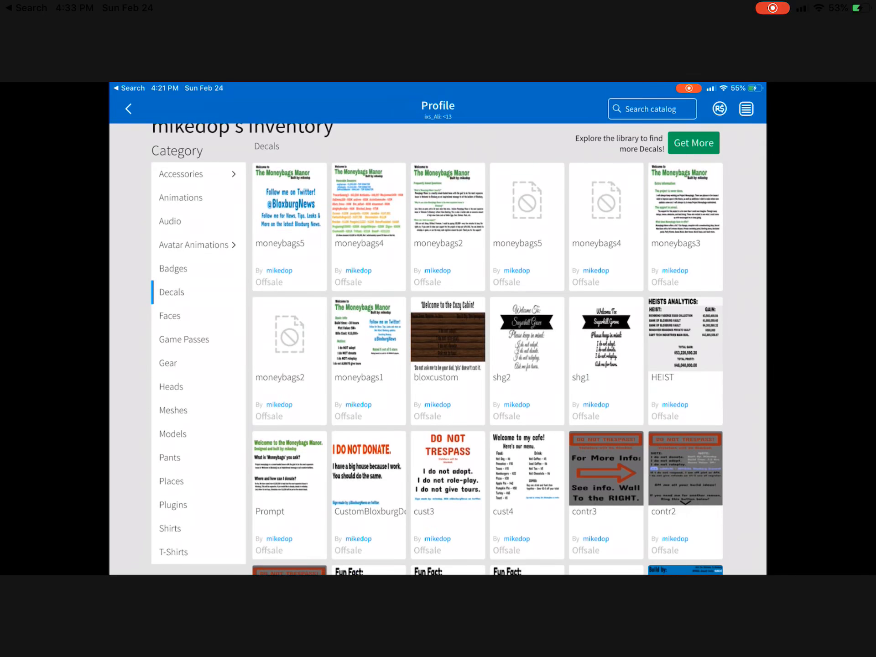
{"action": "left_click", "coordinate": [174, 410]}
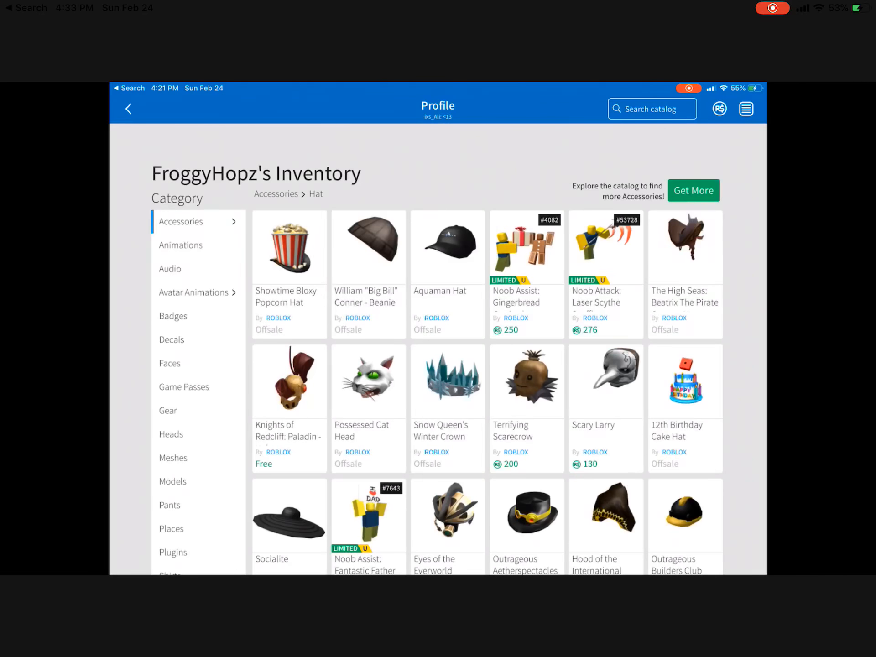
Switch FroggyHopz's inventory to Decals, then Models, and scroll the model list.
{"action": "left_click", "coordinate": [174, 316]}
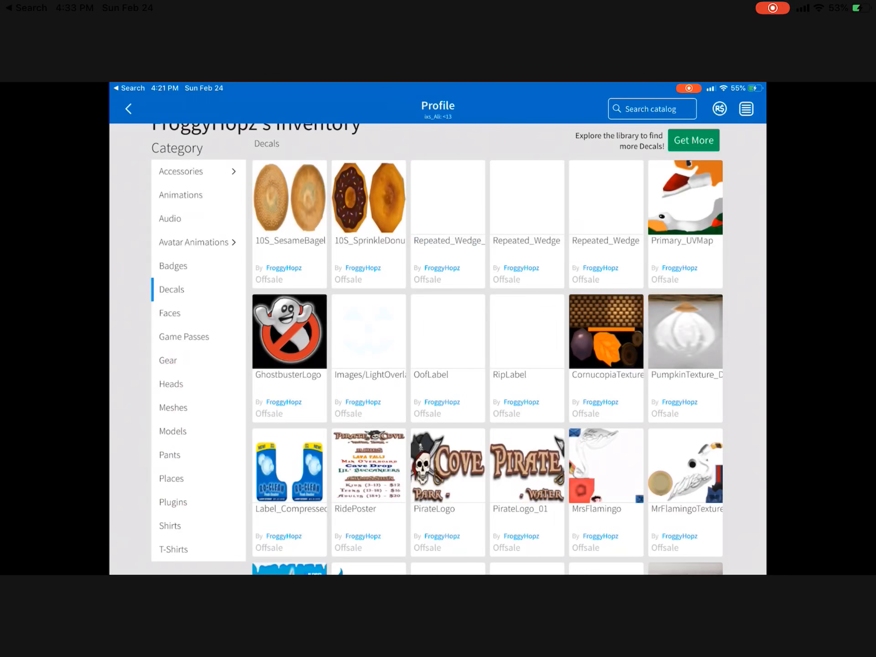
{"action": "left_click", "coordinate": [173, 430]}
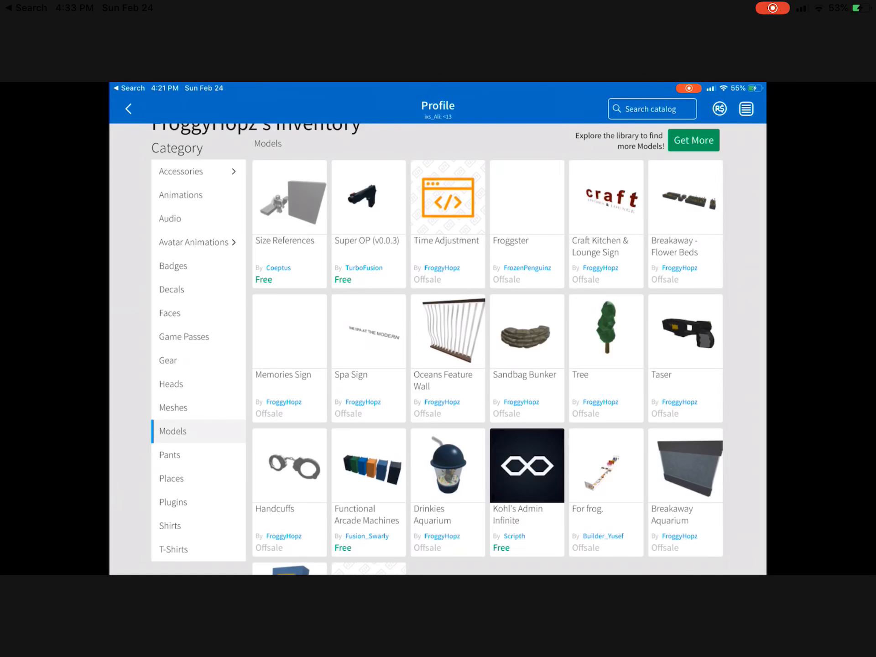
{"action": "scroll", "scroll_direction": "down", "scroll_amount": 3}
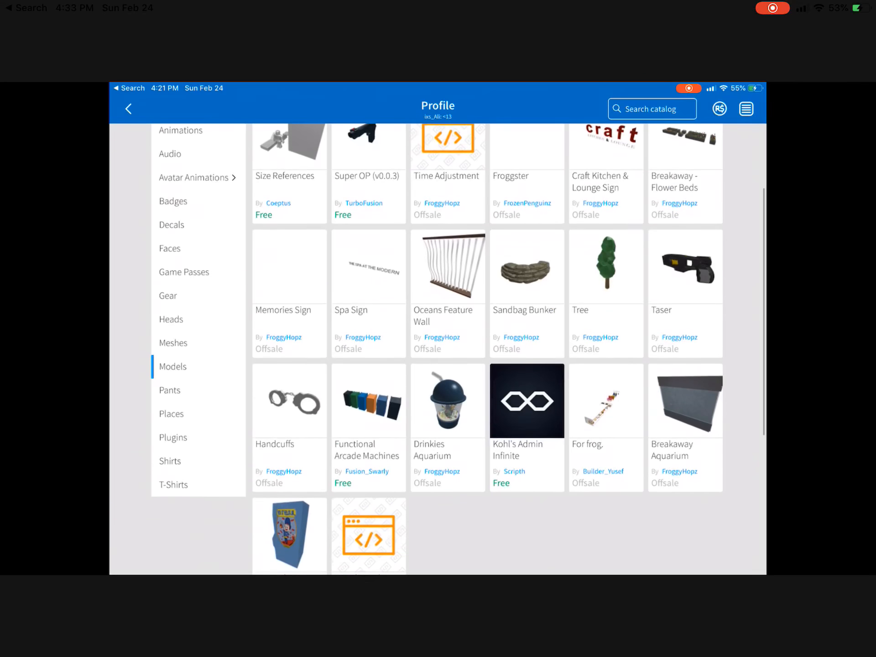